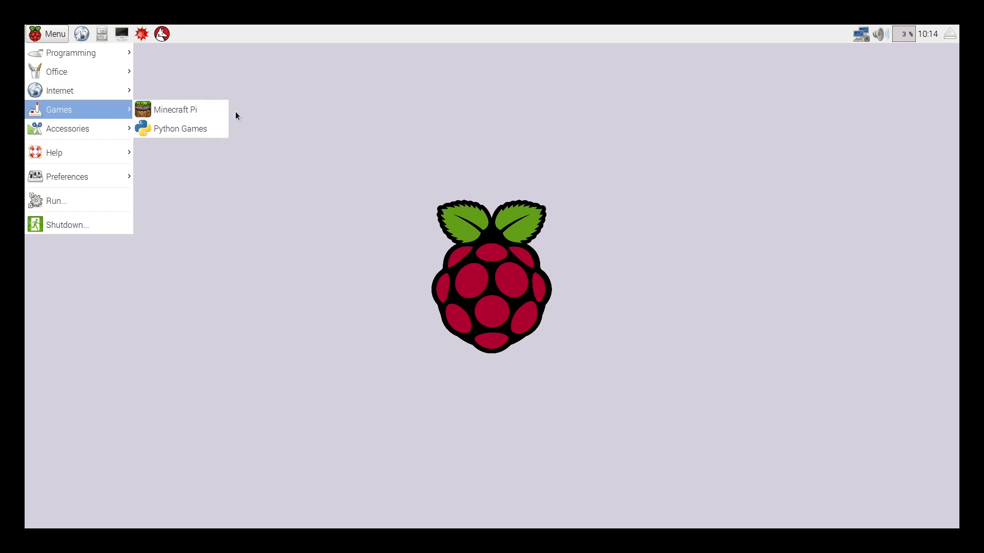
# Launch Minecraft Pi from the Games menu so its title screen appears
pyautogui.click(237, 116)
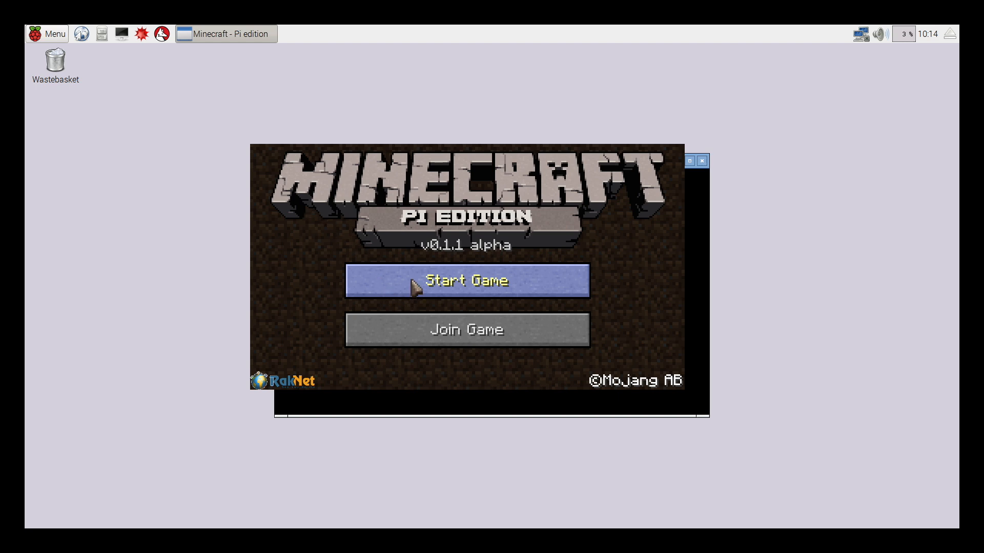
# Start a game and create a new world, then wait for it to load
pyautogui.click(466, 281)
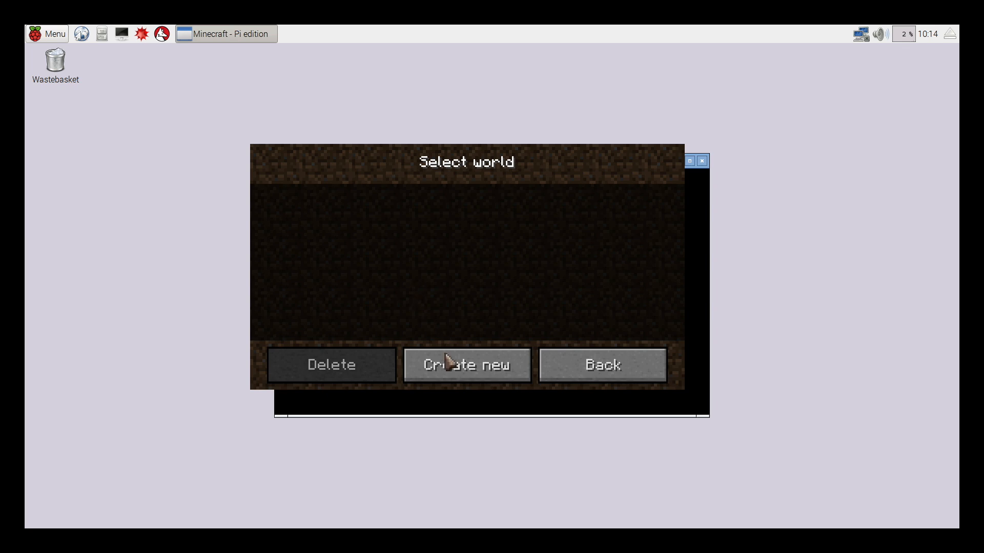
pyautogui.click(466, 365)
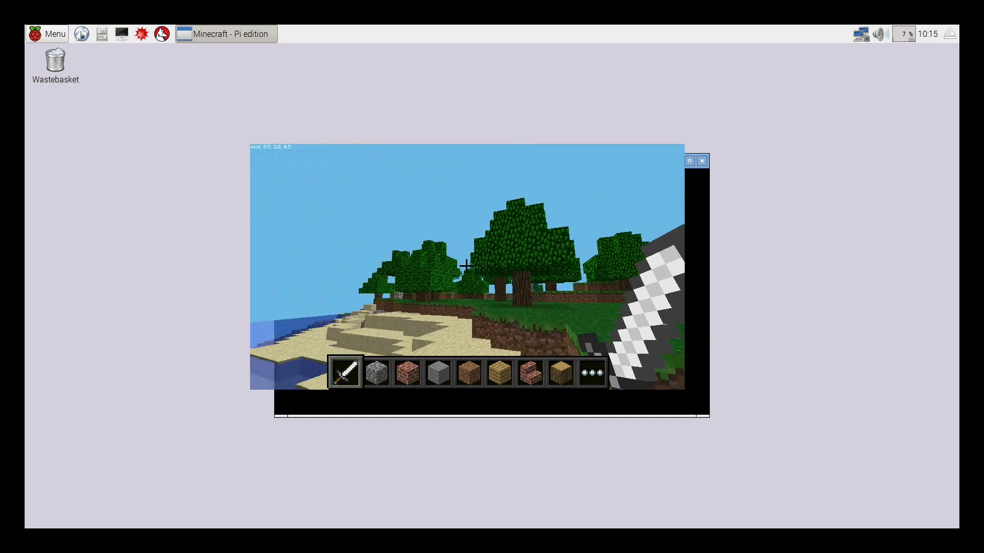
pyautogui.moveTo(468, 269)
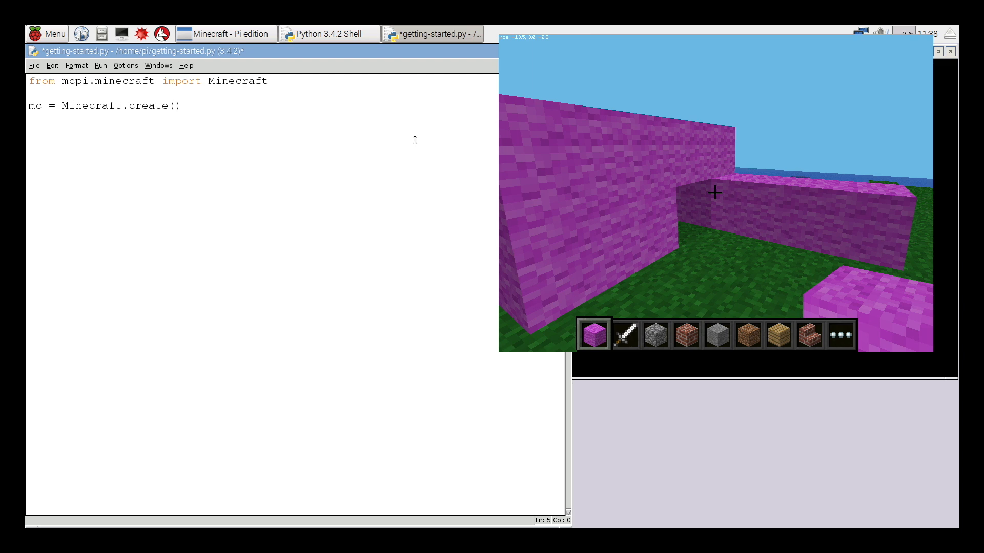
# Add the line x, y, z = mc.player.getPos() below mc = Minecraft.create()
pyautogui.write('x,')
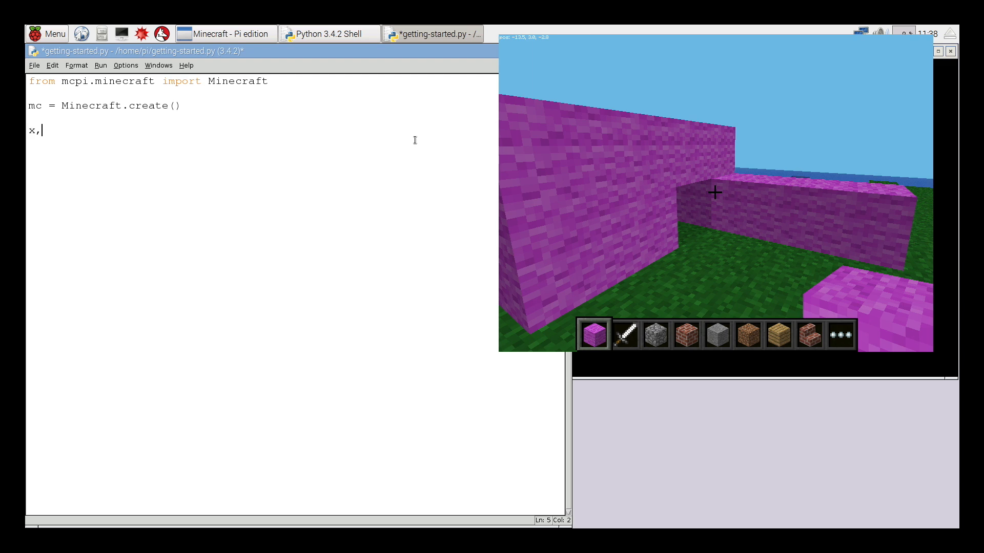
pyautogui.write('y')
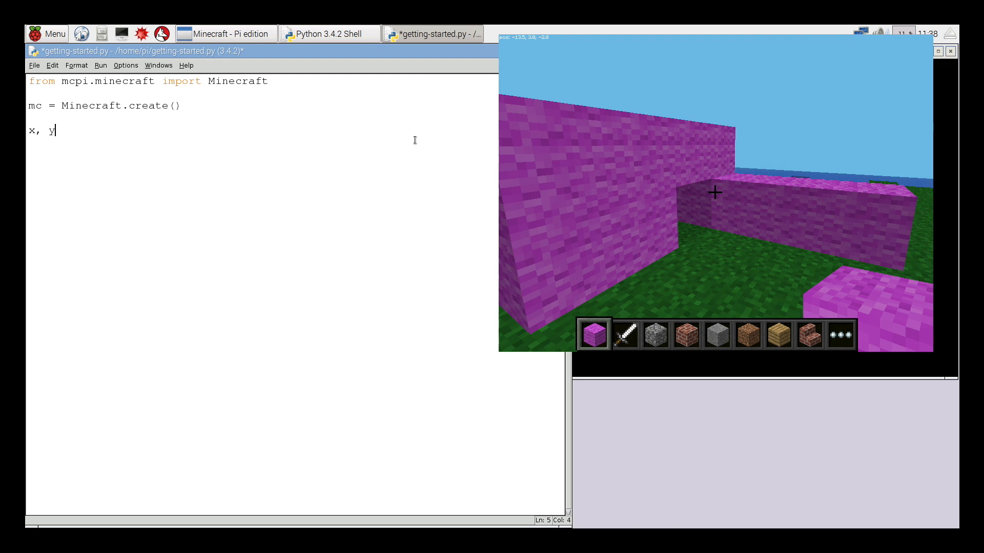
pyautogui.write(', z')
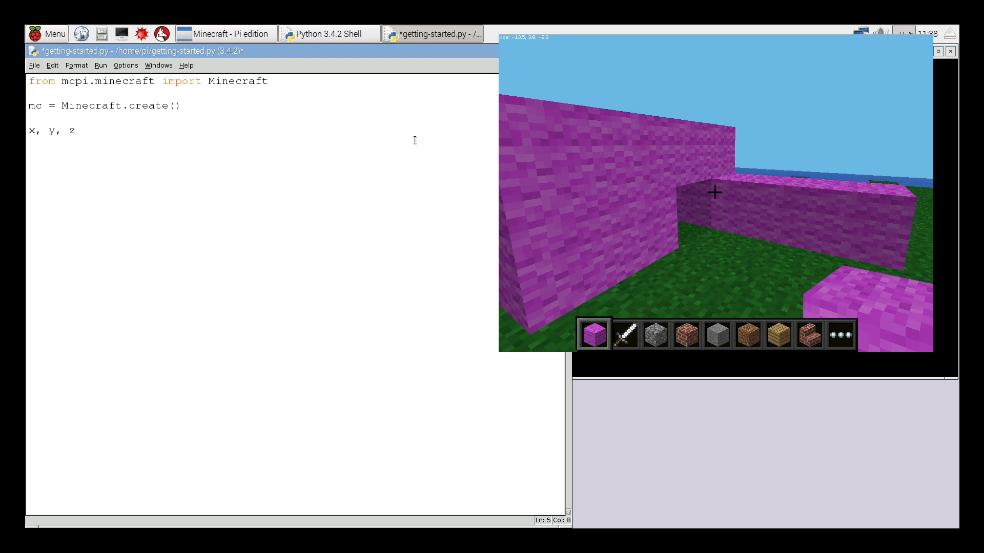
pyautogui.write('= mc')
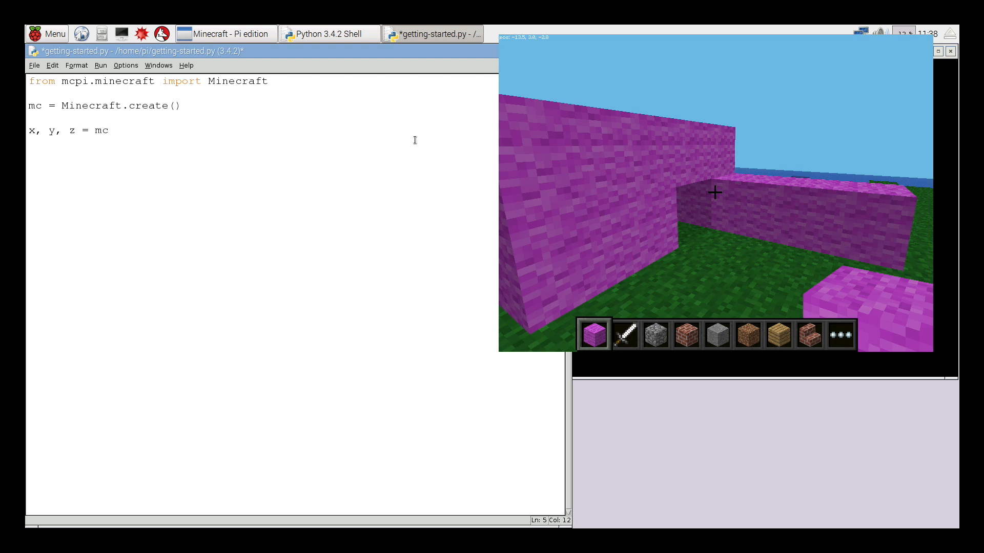
pyautogui.write('.')
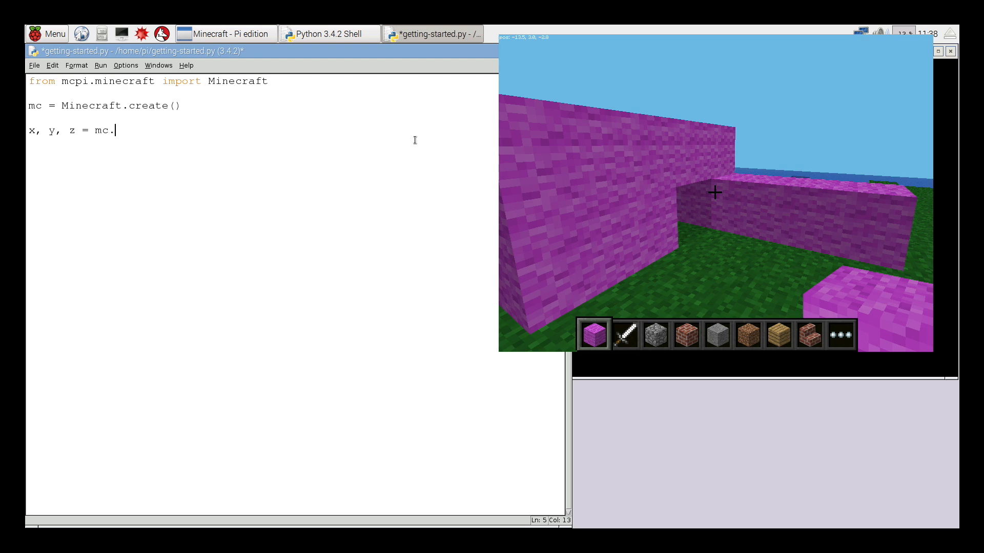
pyautogui.write('pla')
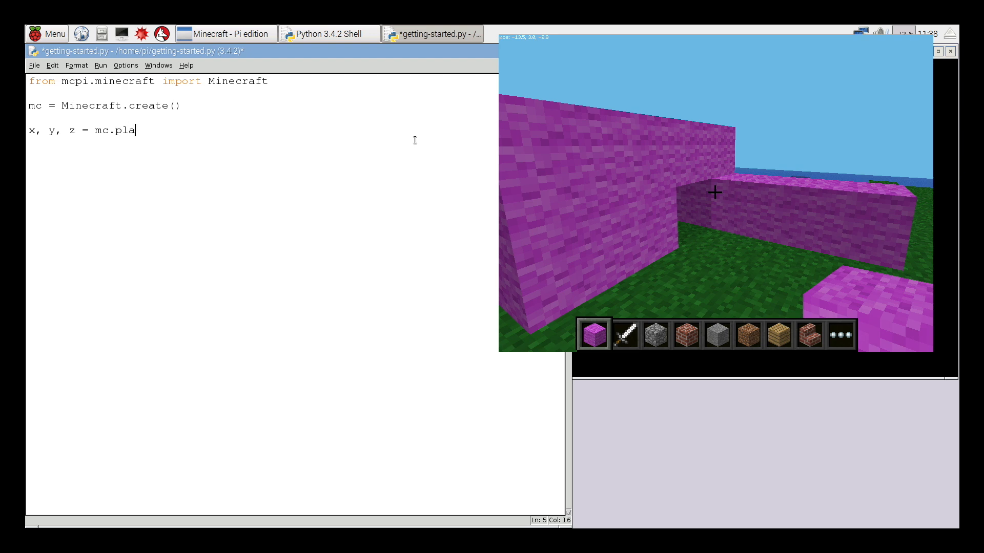
pyautogui.write('yer.')
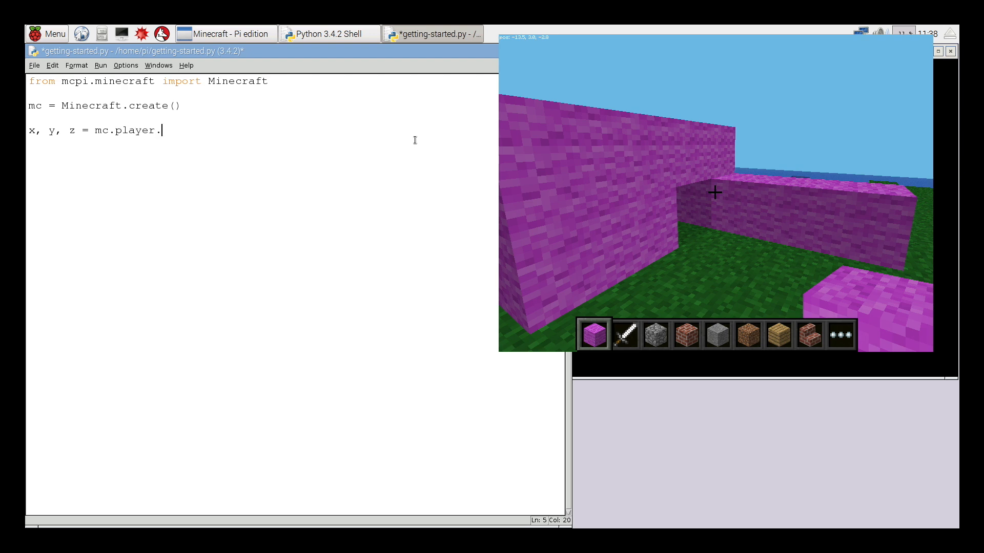
pyautogui.write('get')
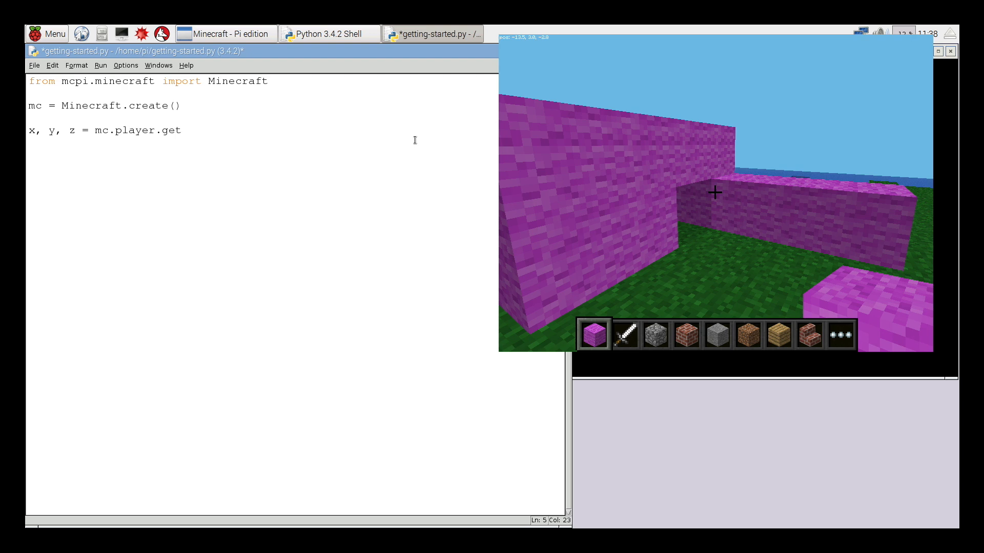
pyautogui.write('Pos')
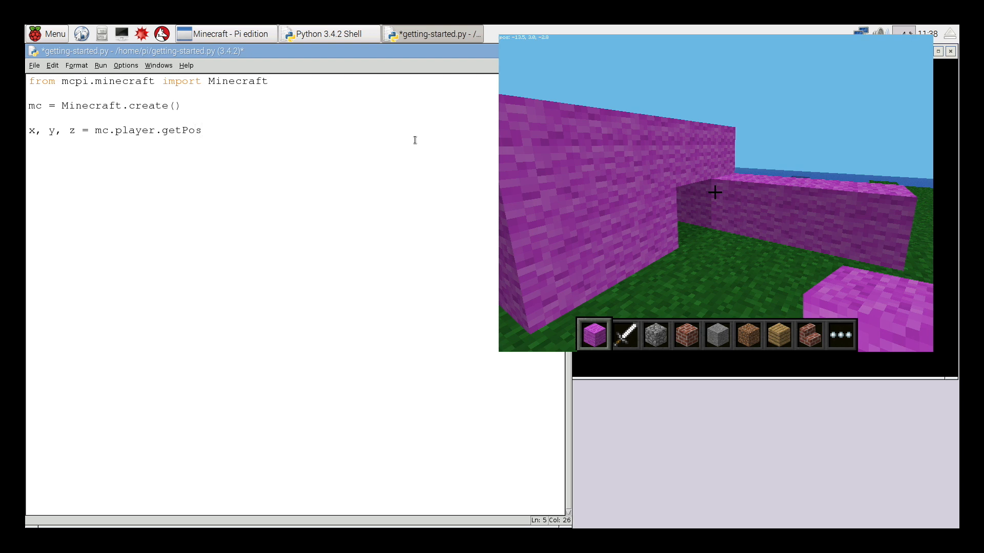
pyautogui.click(204, 131)
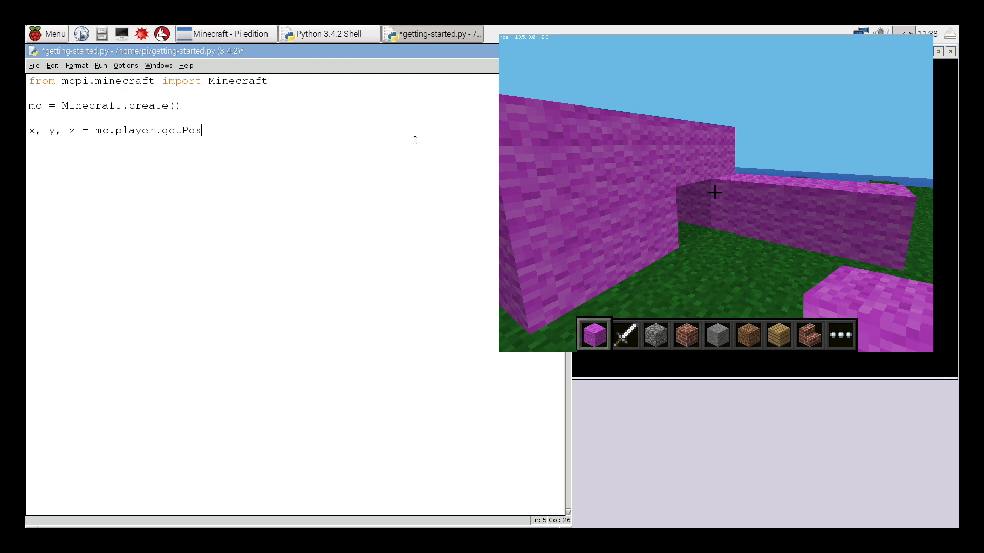
pyautogui.write('()')
pyautogui.write('mc.')
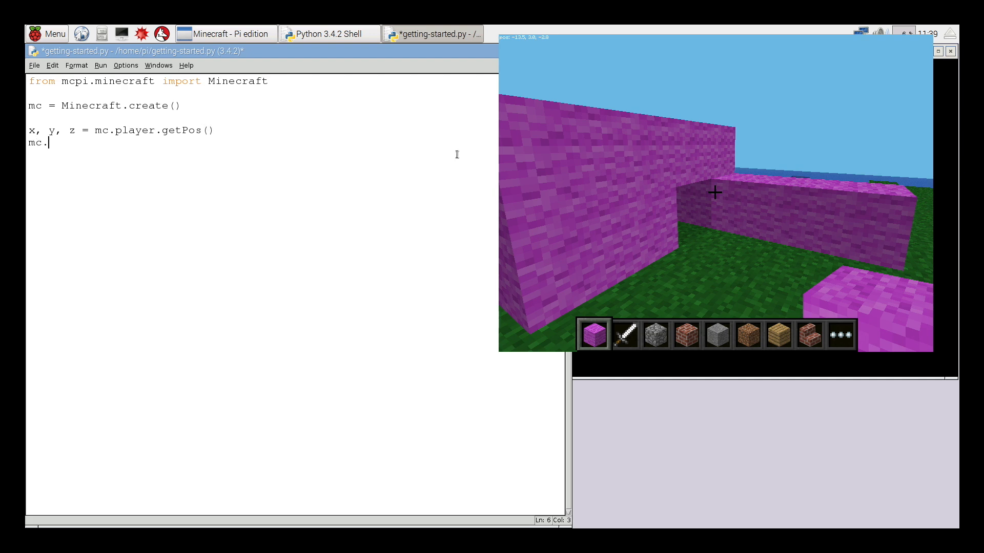
# Add the line mc.player.setPos(x, y+100, z) to teleport 100 blocks up
pyautogui.write('player.')
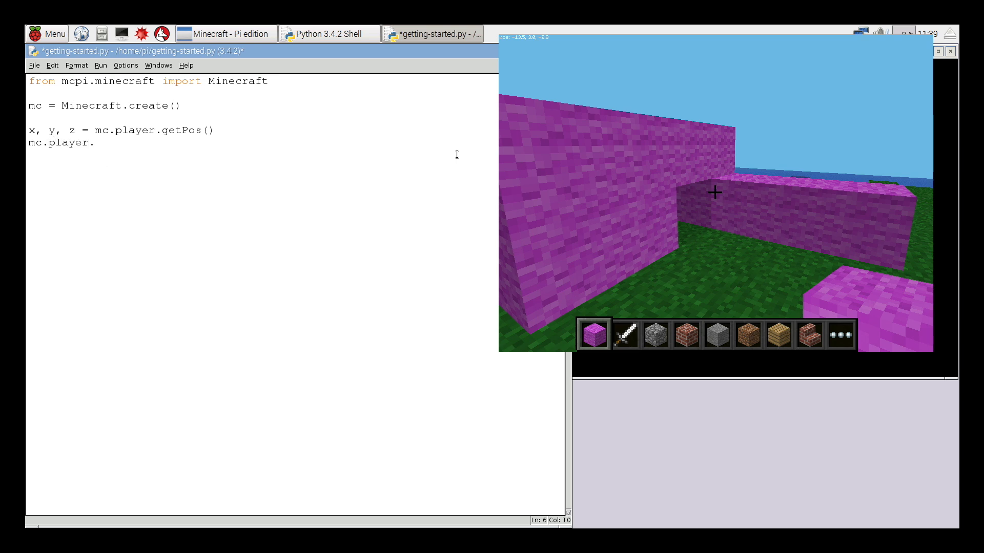
pyautogui.write('setP')
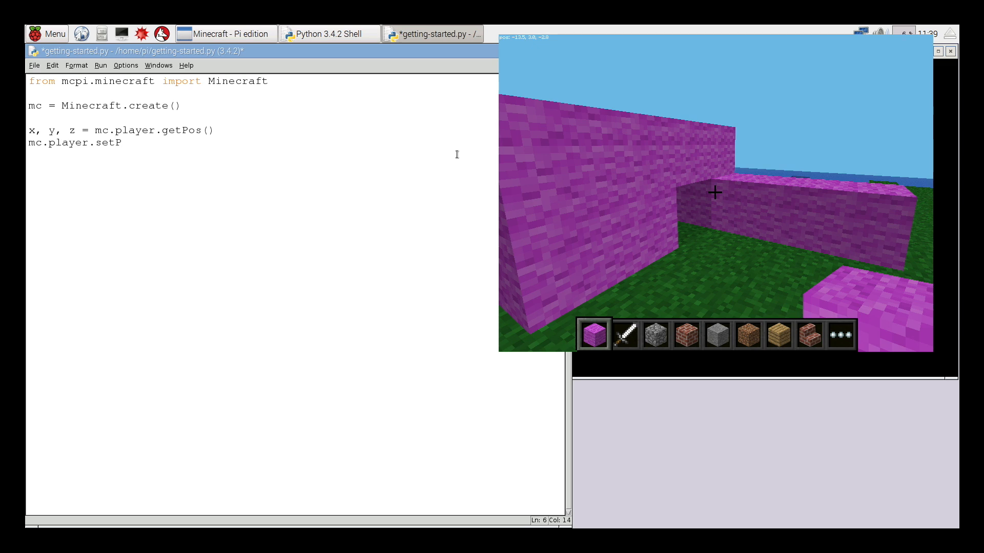
pyautogui.write('os')
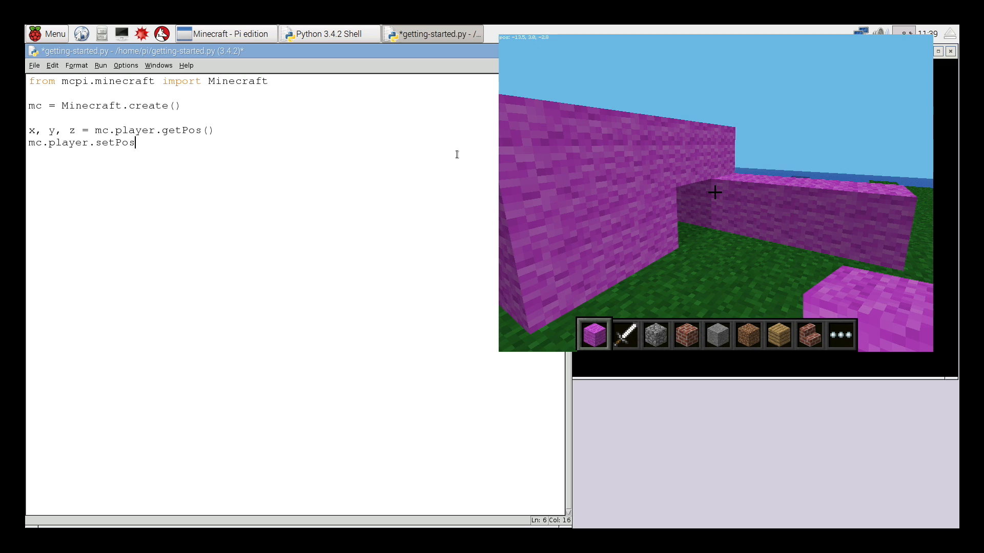
pyautogui.write('(x')
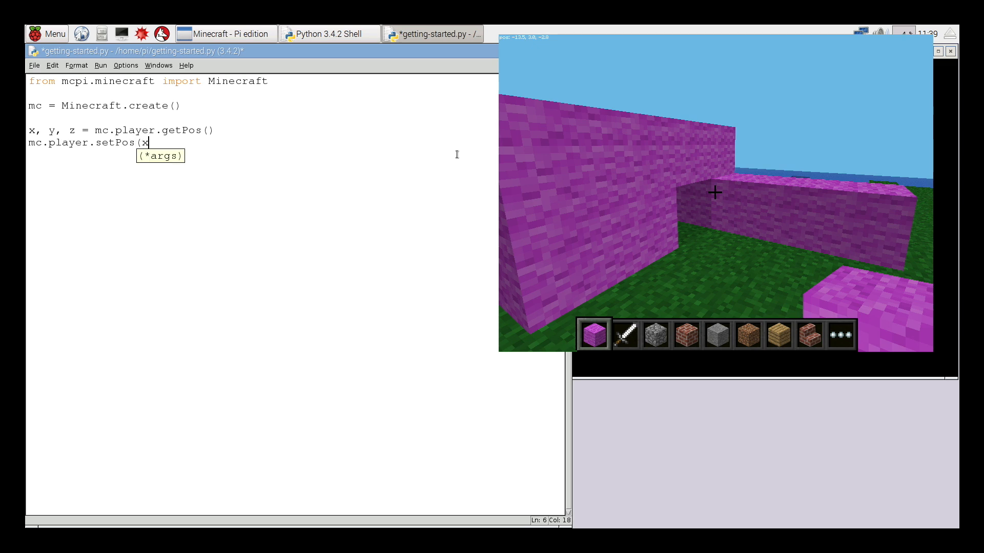
pyautogui.write(',')
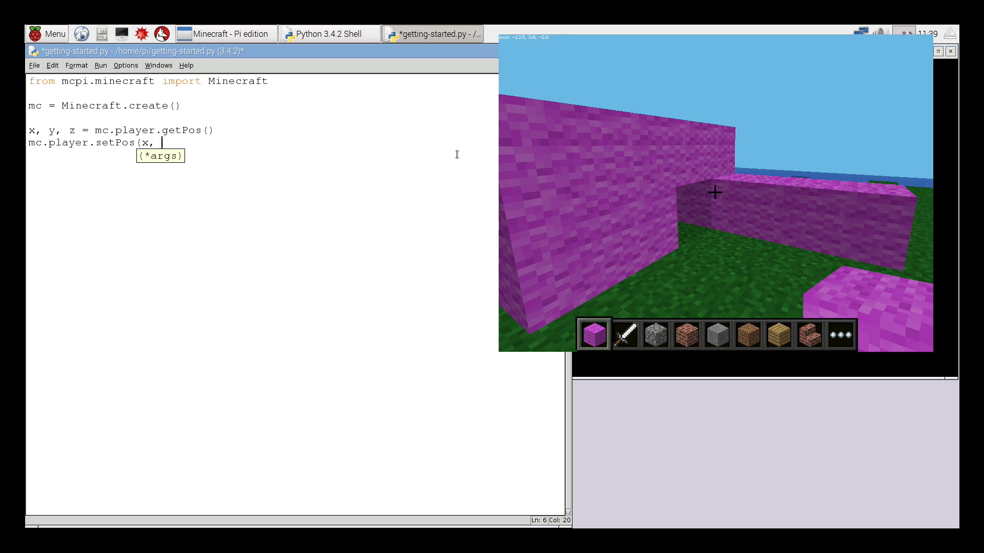
pyautogui.write('y+')
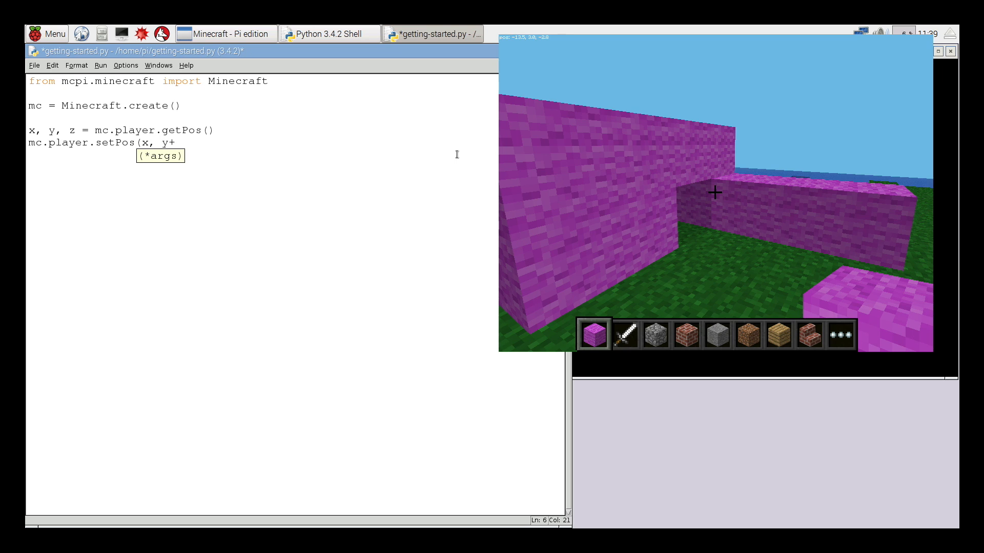
pyautogui.write('100')
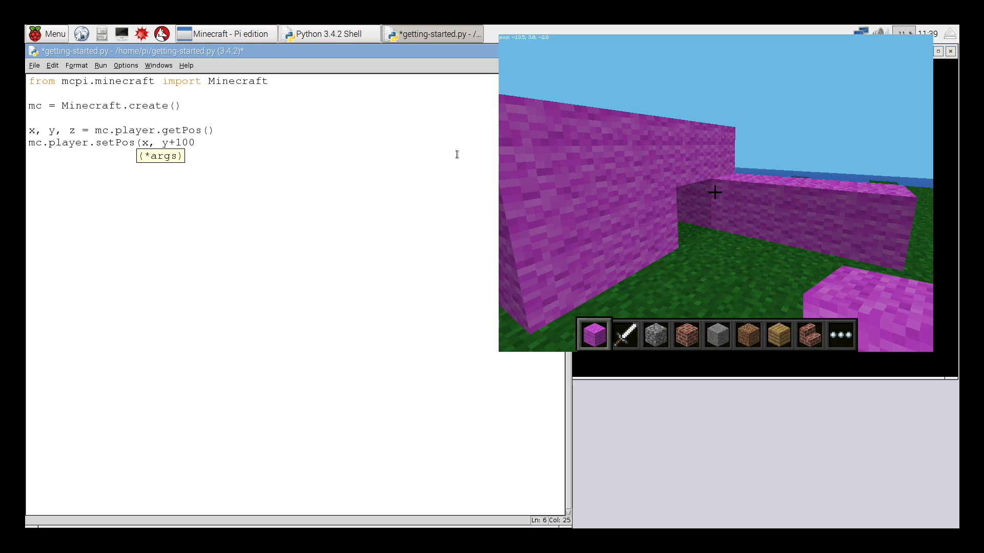
pyautogui.press('Backspace')
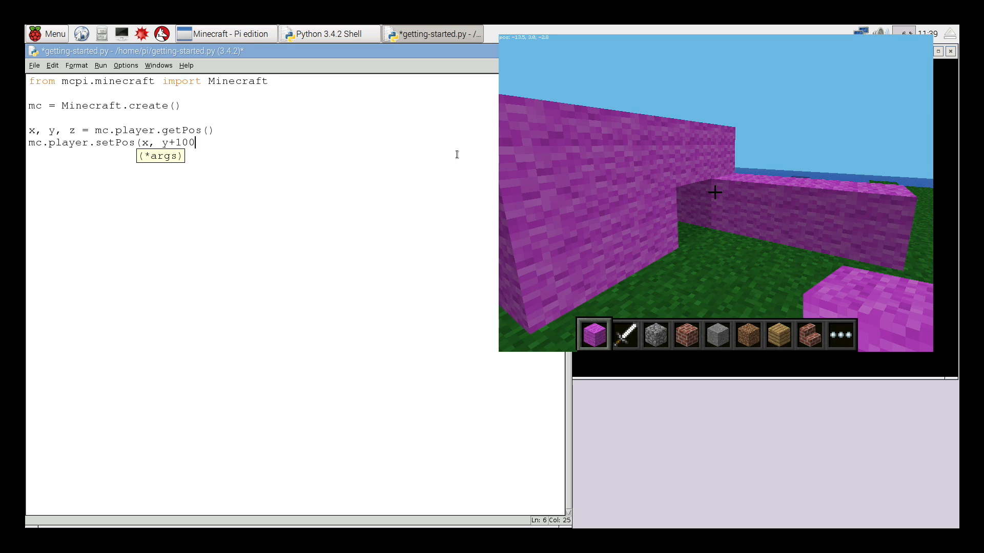
pyautogui.write(', z)')
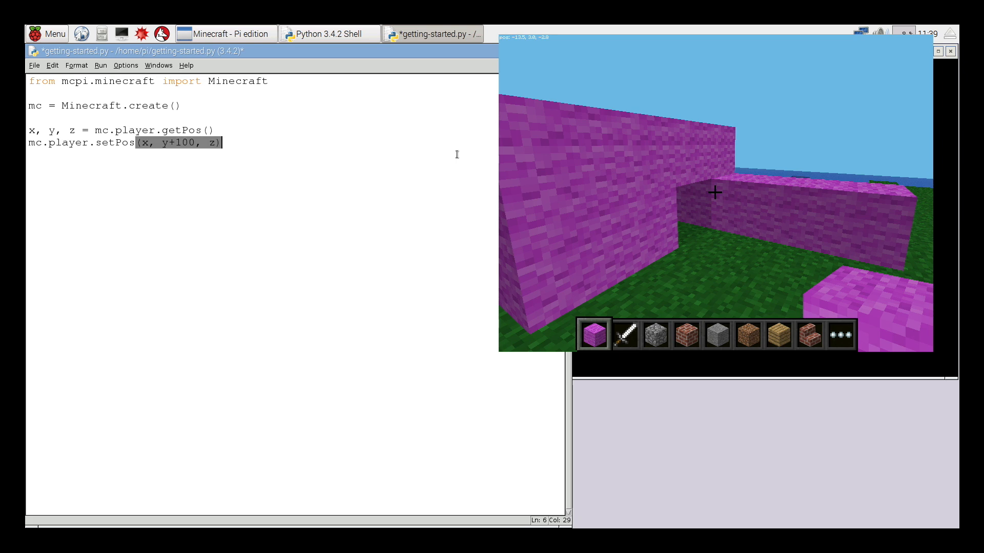
pyautogui.press('Return')
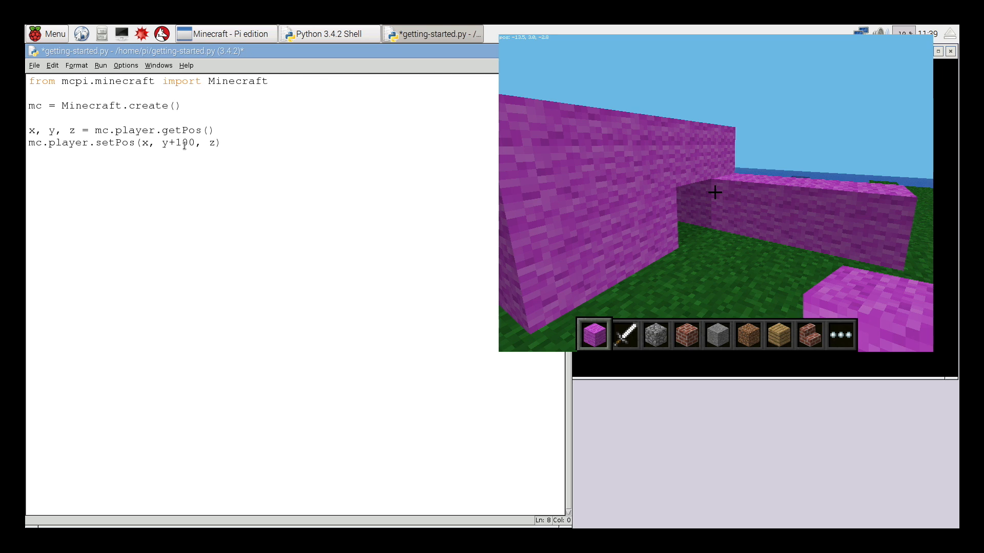
# Run the module from IDLE, agreeing to save getting-started.py first
pyautogui.click(100, 66)
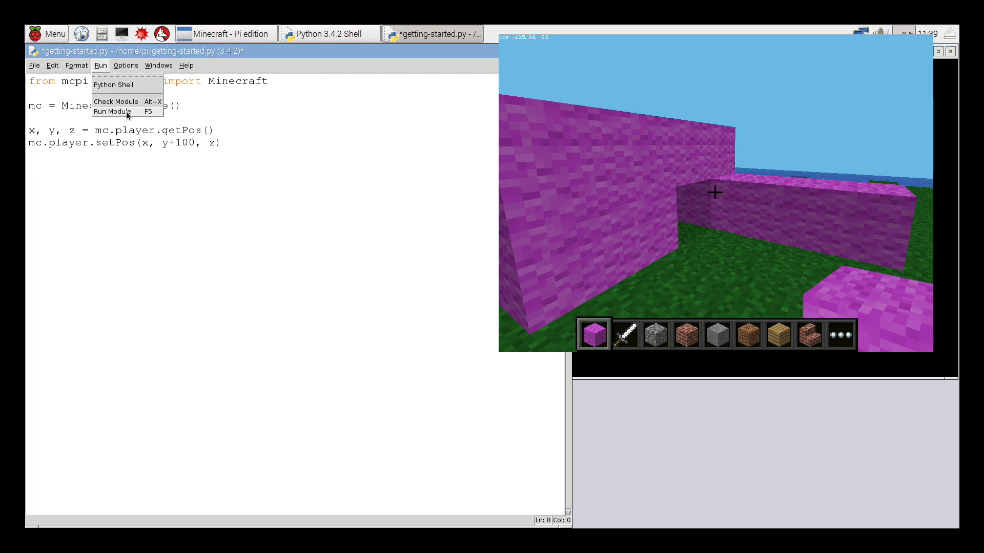
pyautogui.click(111, 112)
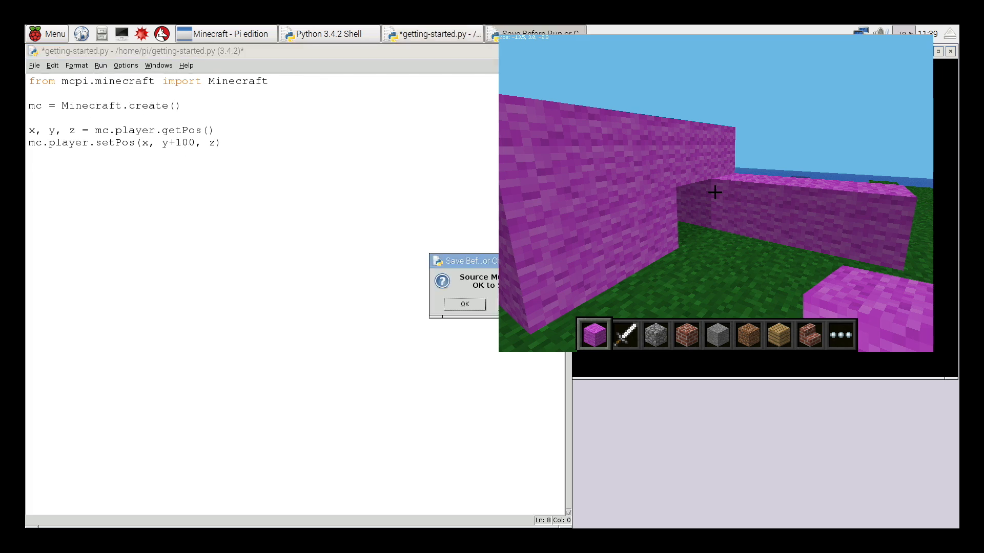
pyautogui.click(463, 304)
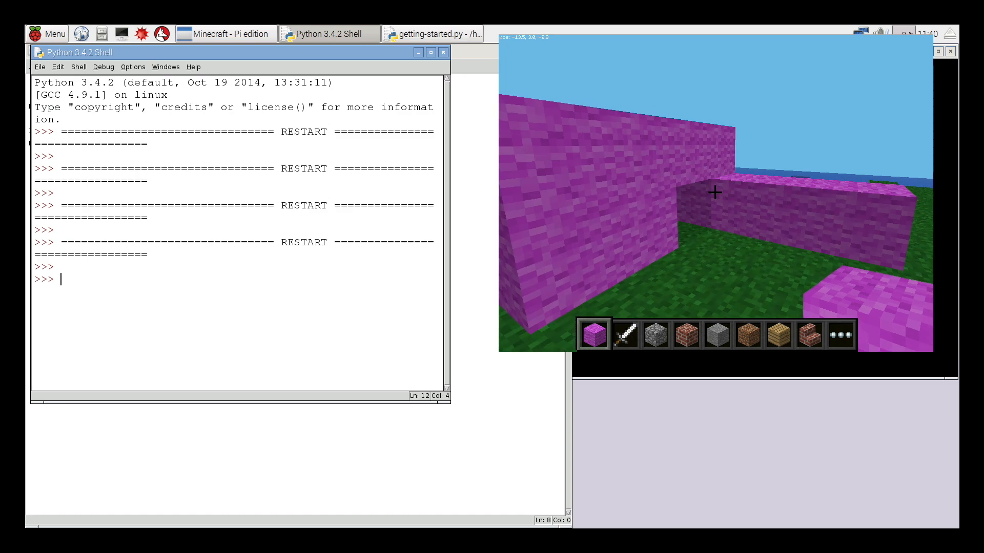
# Edit the setPos height offset from y+100 to y+150
pyautogui.click(433, 34)
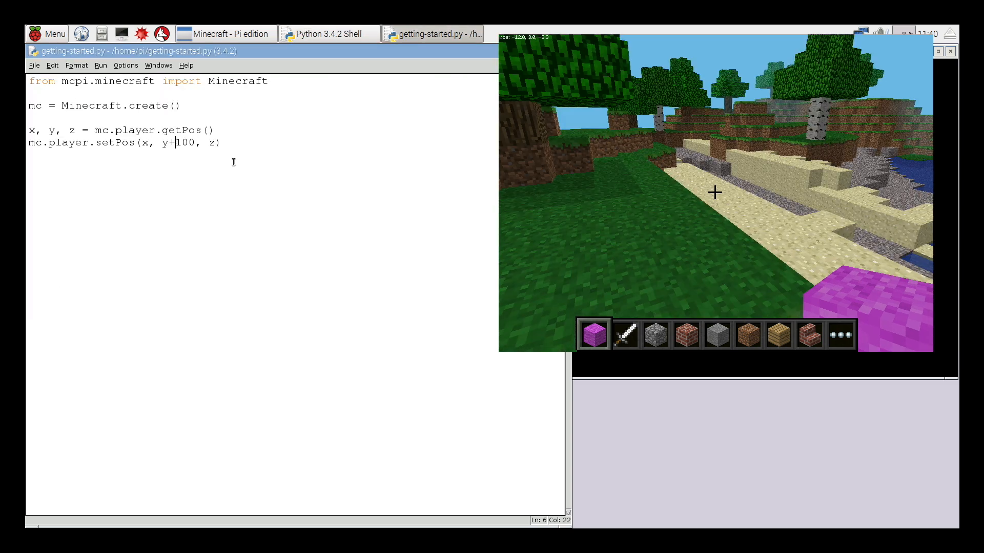
pyautogui.write('00')
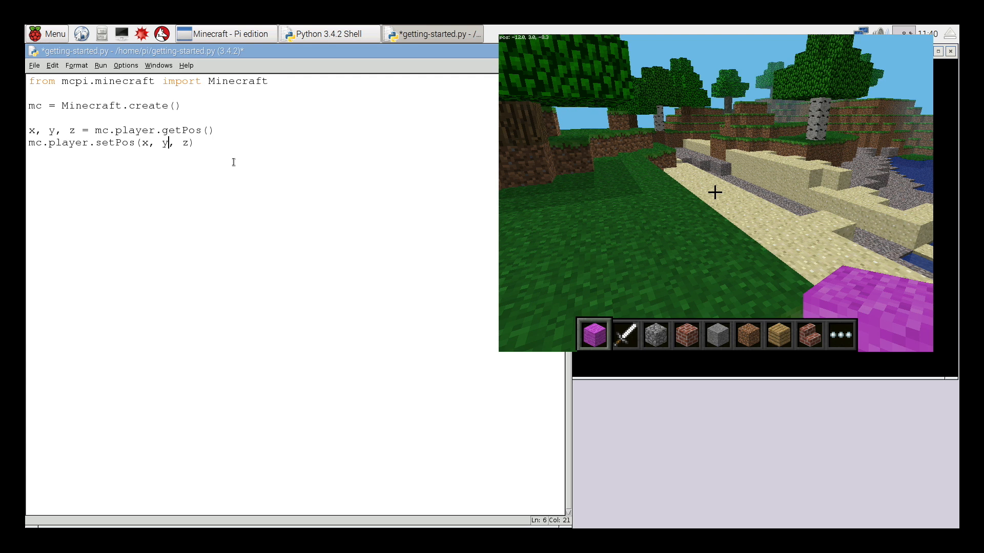
pyautogui.write('-50')
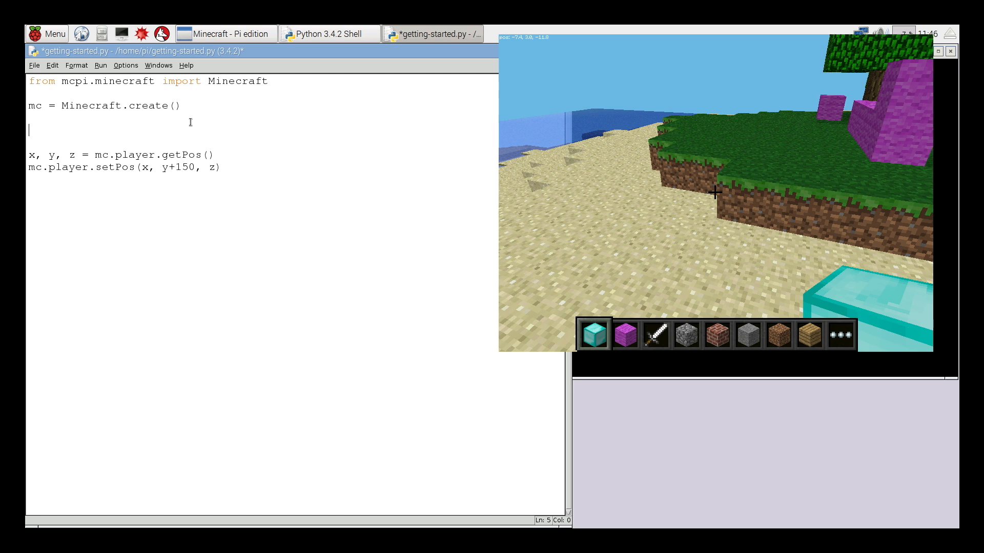
# Assign x = 10, y = 11, z = 12 on separate lines and select the getPos line
pyautogui.write('x =')
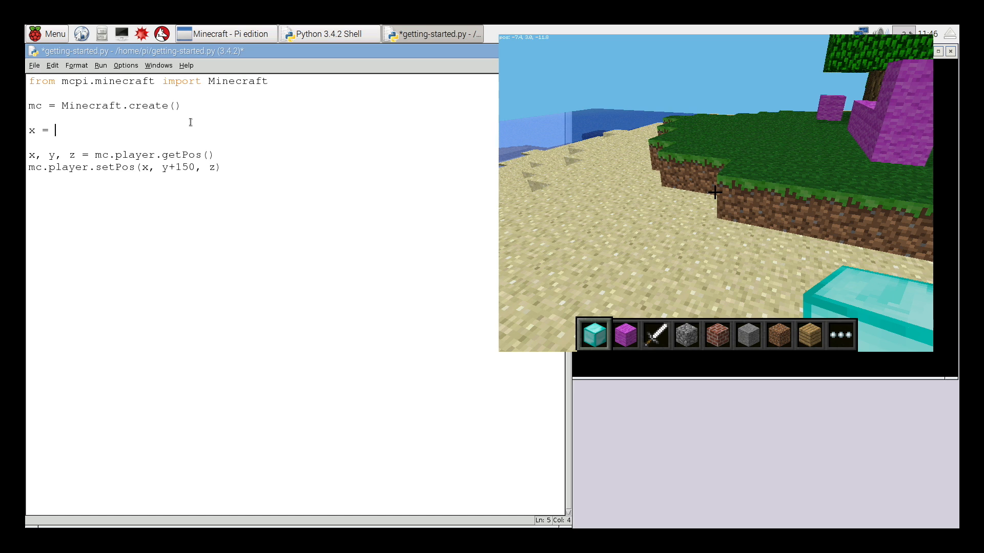
pyautogui.write('10')
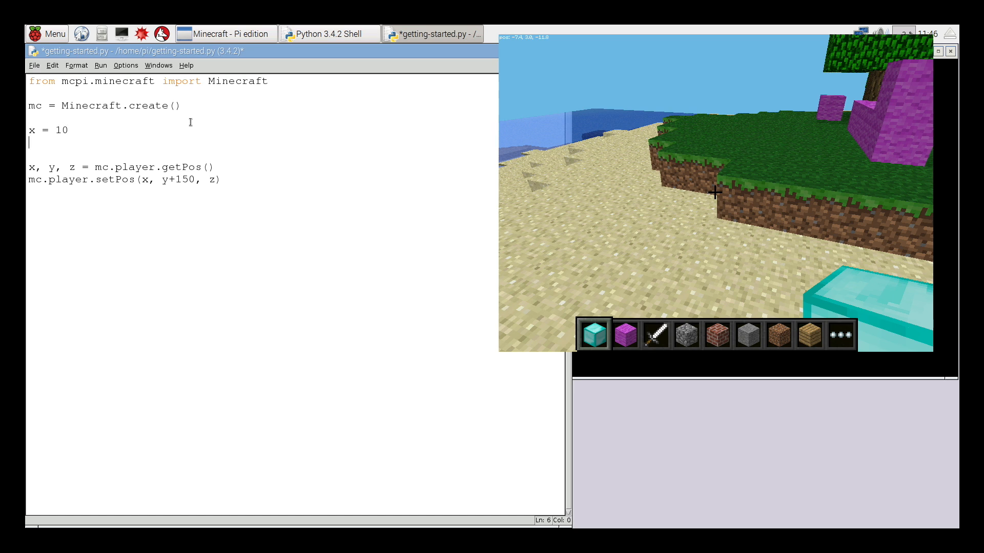
pyautogui.write('y = 11')
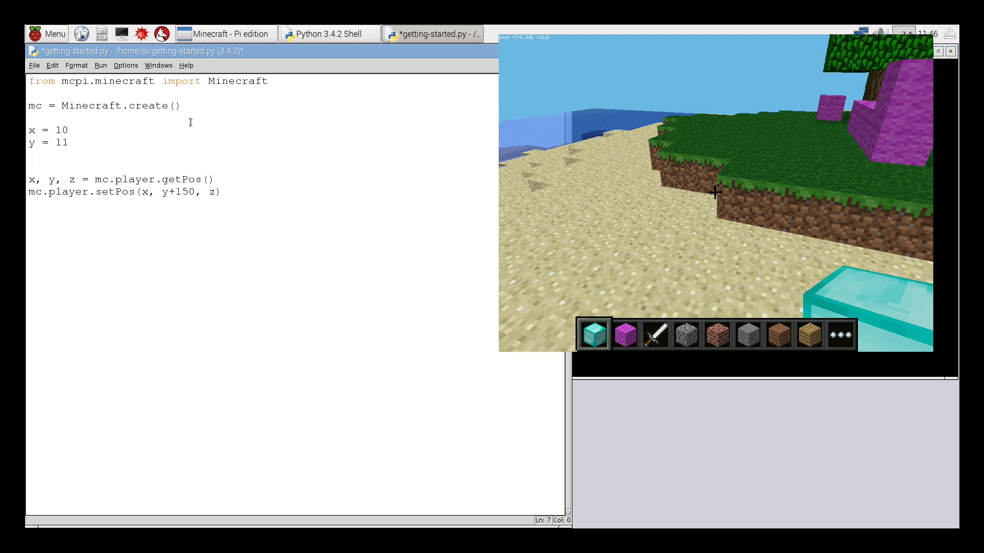
pyautogui.write('z = 12')
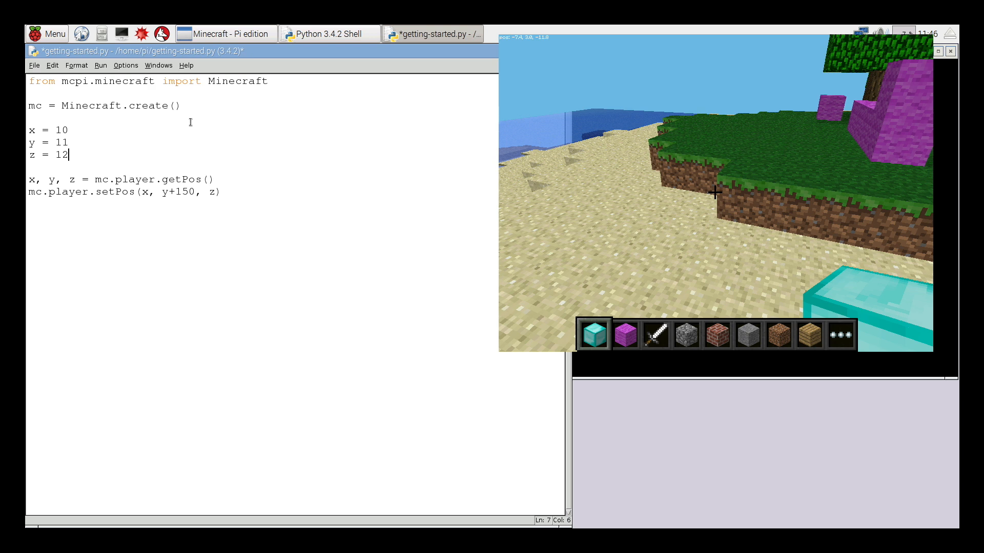
pyautogui.click(71, 178)
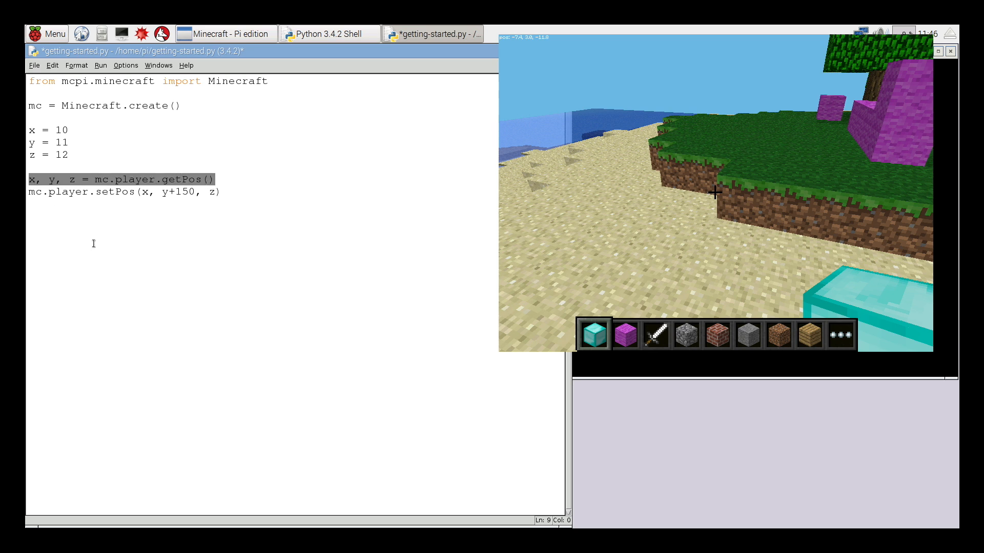
# Delete the getPos line, reduce setPos to (x, y, z), then save and run the script
pyautogui.press('Delete')
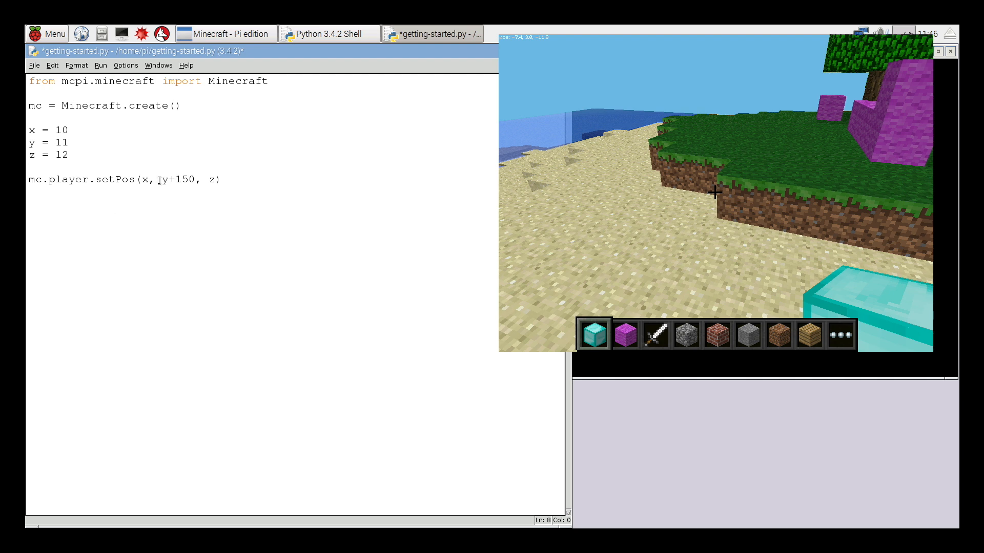
pyautogui.press('BackSpace')
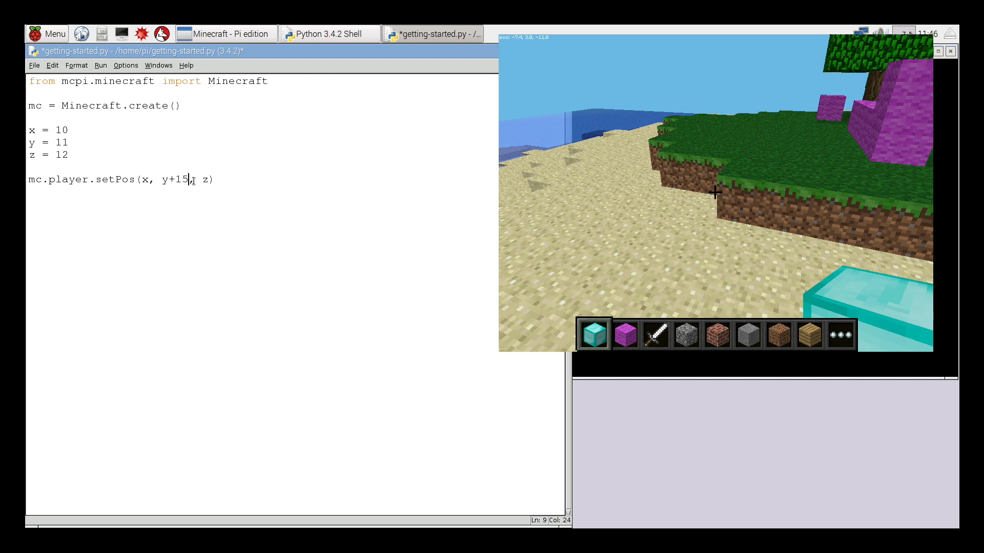
pyautogui.press('BackSpace')
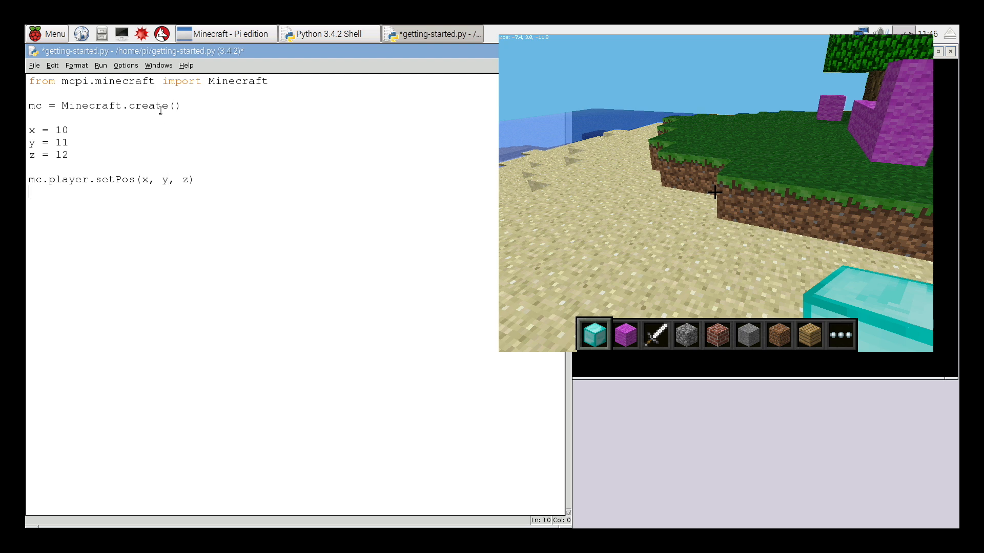
pyautogui.moveTo(207, 140)
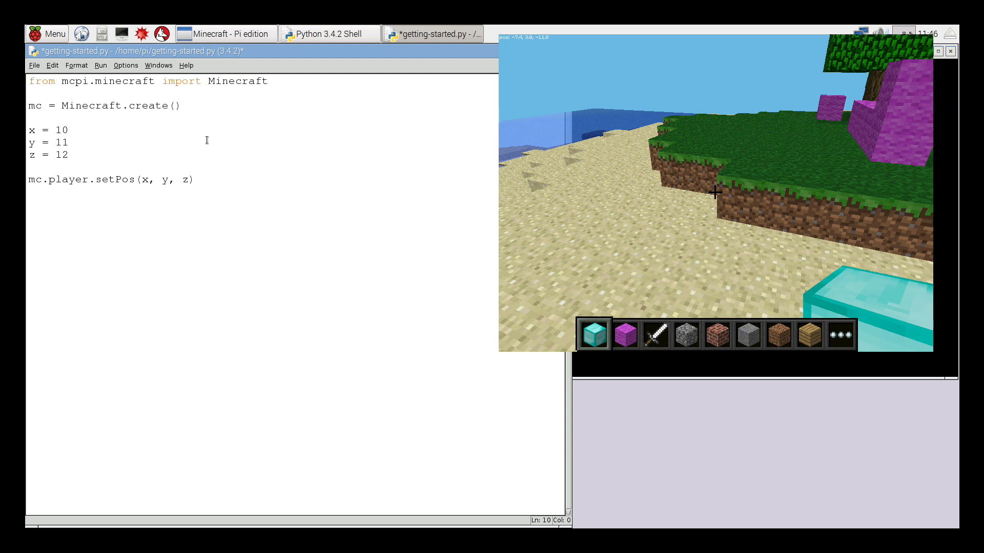
pyautogui.press('ctrl+s')
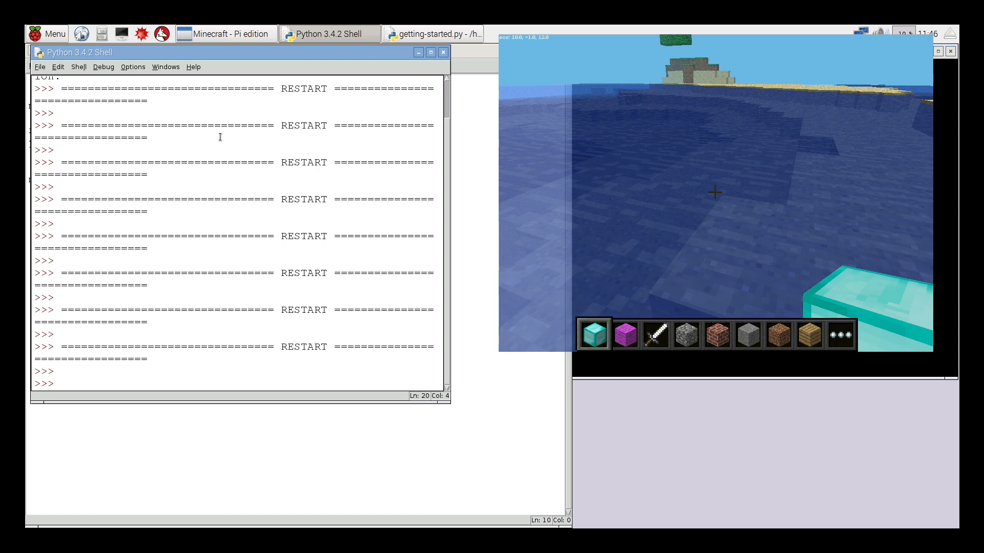
# Change the coordinates to x = -4.6, y = 3.0, z = -1.3 and rerun the teleport
pyautogui.click(433, 33)
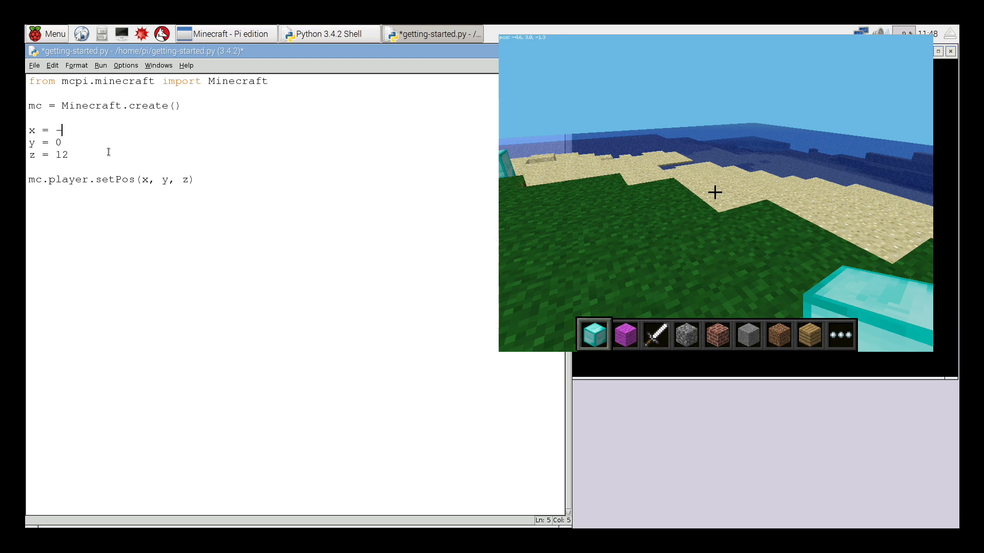
pyautogui.write('4.')
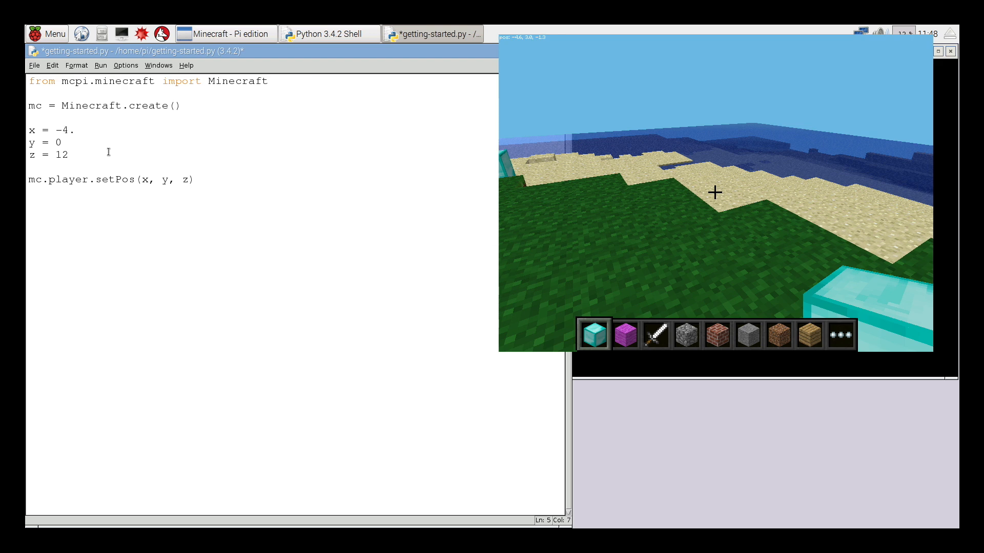
pyautogui.write('6')
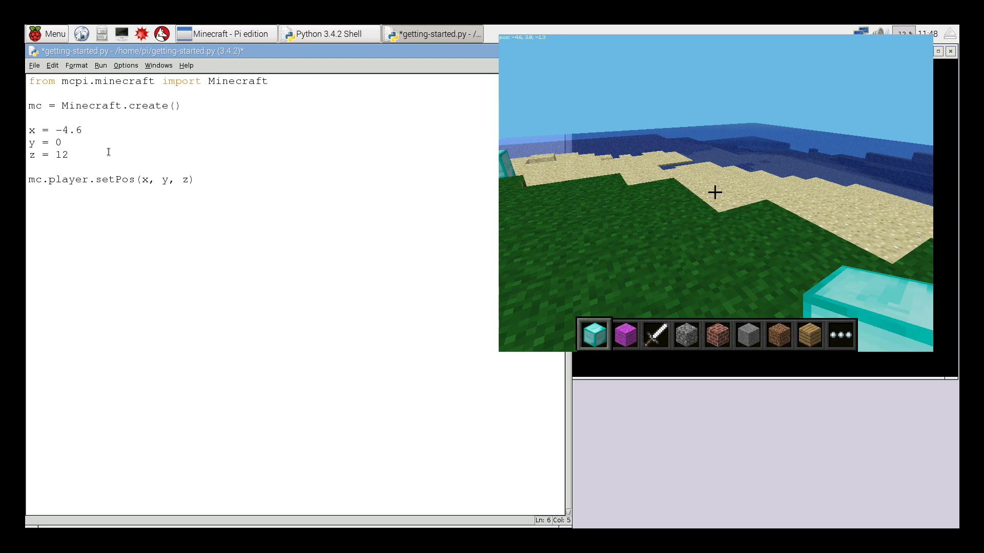
pyautogui.write('3.')
pyautogui.click(261, 155)
pyautogui.write('-')
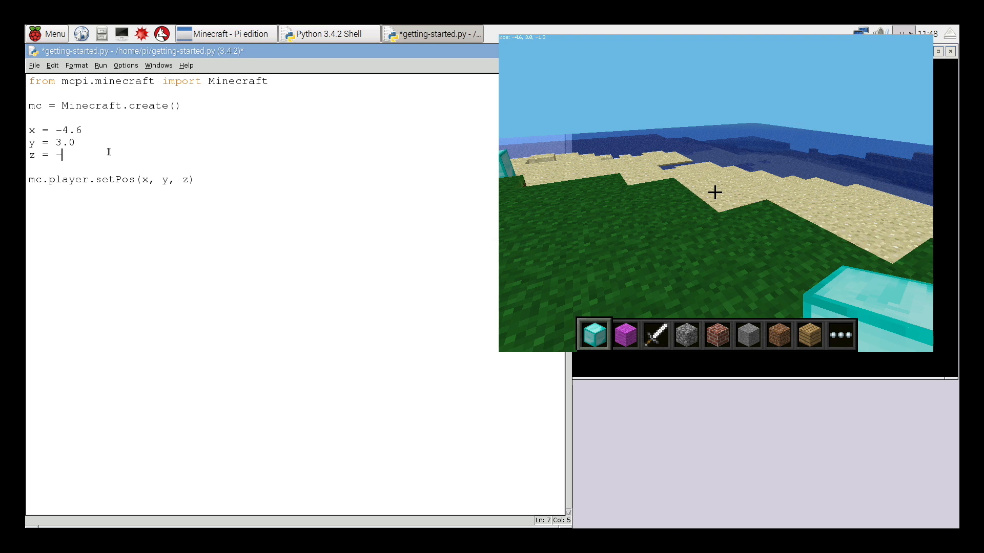
pyautogui.write('1.')
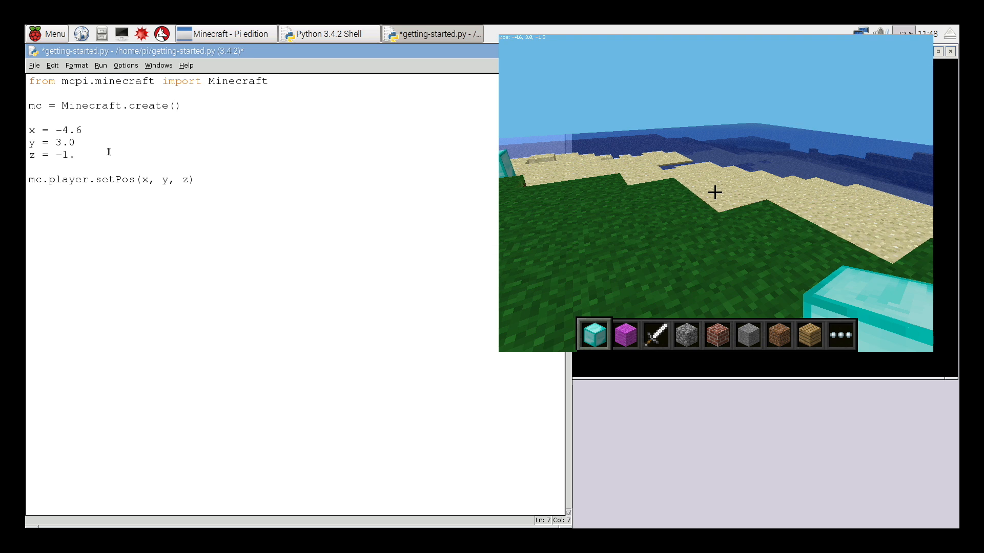
pyautogui.write('3')
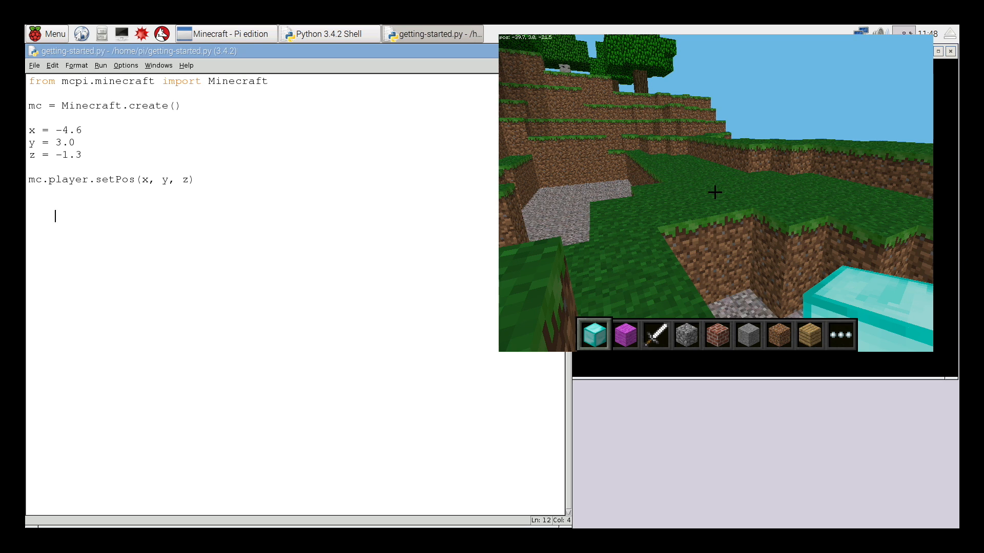
pyautogui.click(326, 33)
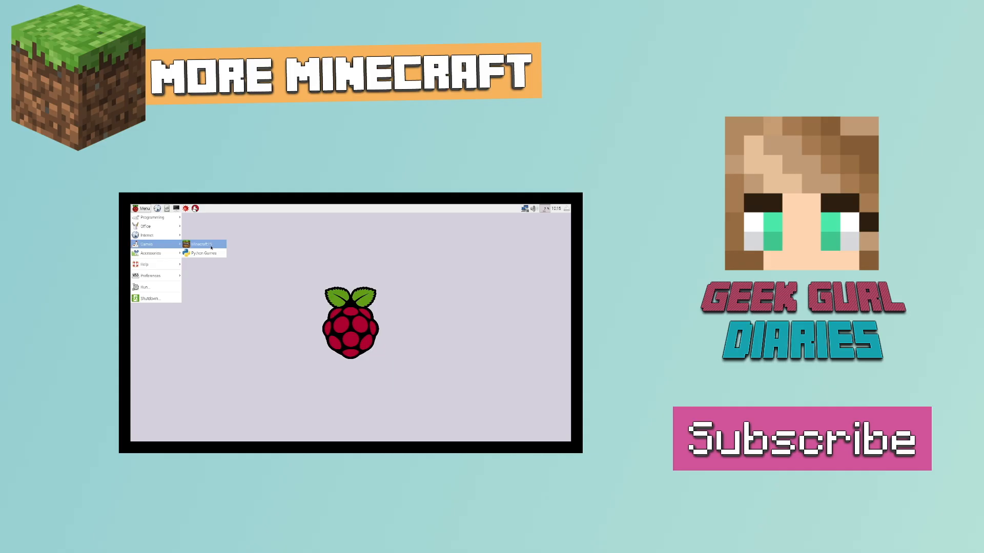
pyautogui.click(201, 244)
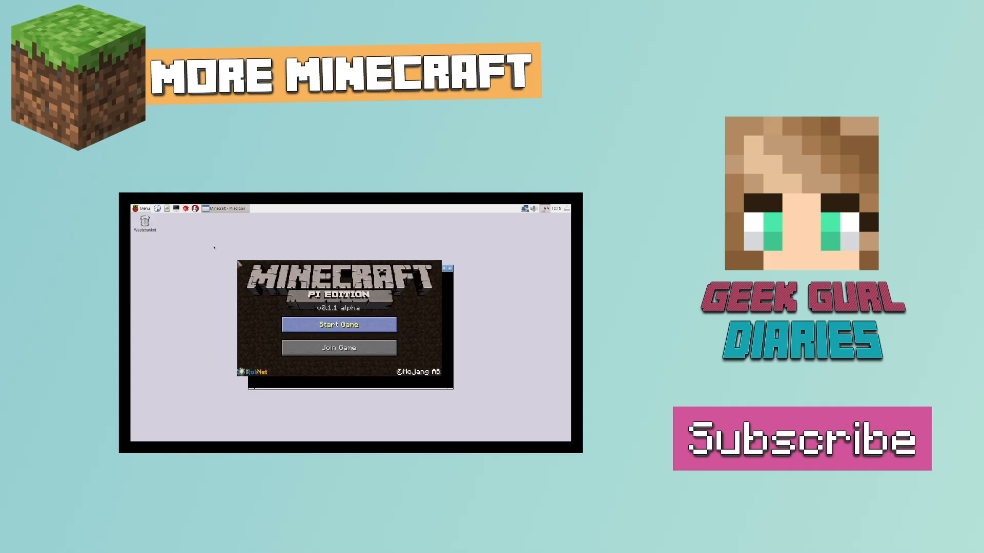